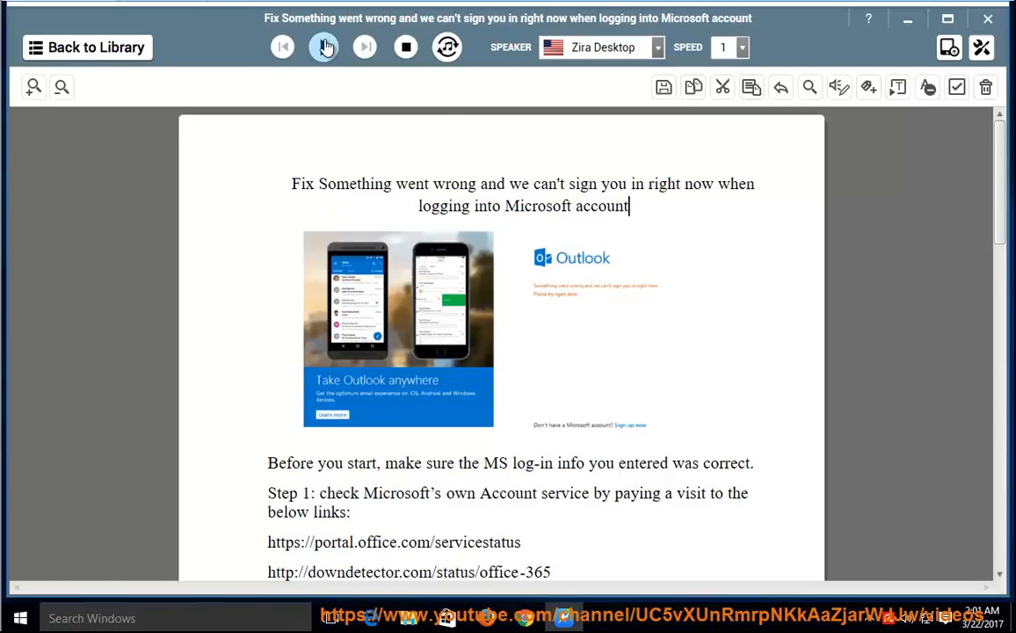
# Step: Play the guide aloud from the title through Step 1's first link, then pause
pyautogui.click(324, 46)
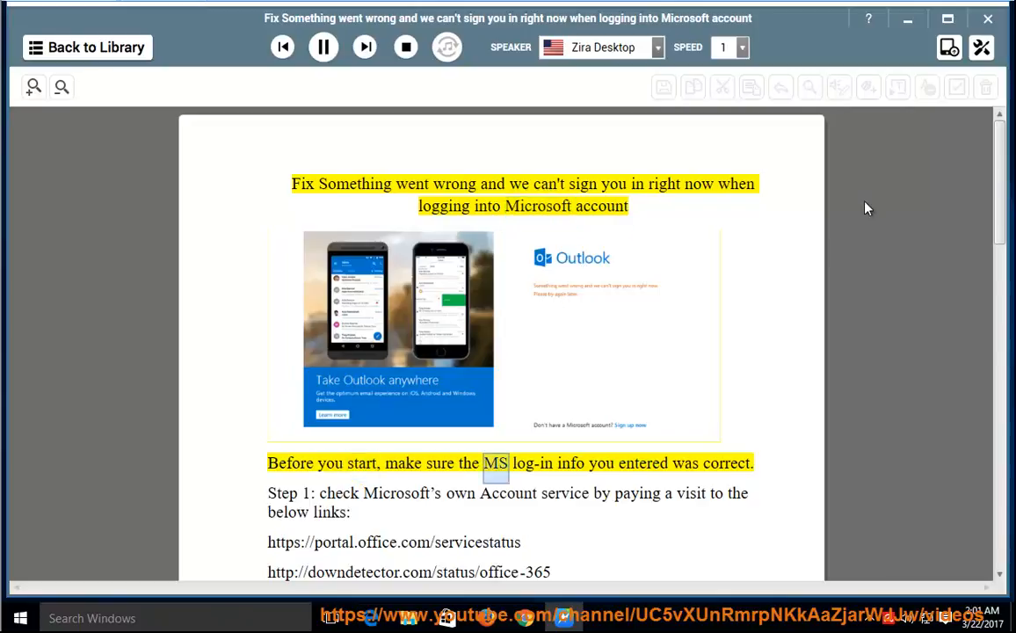
pyautogui.scroll(-3)
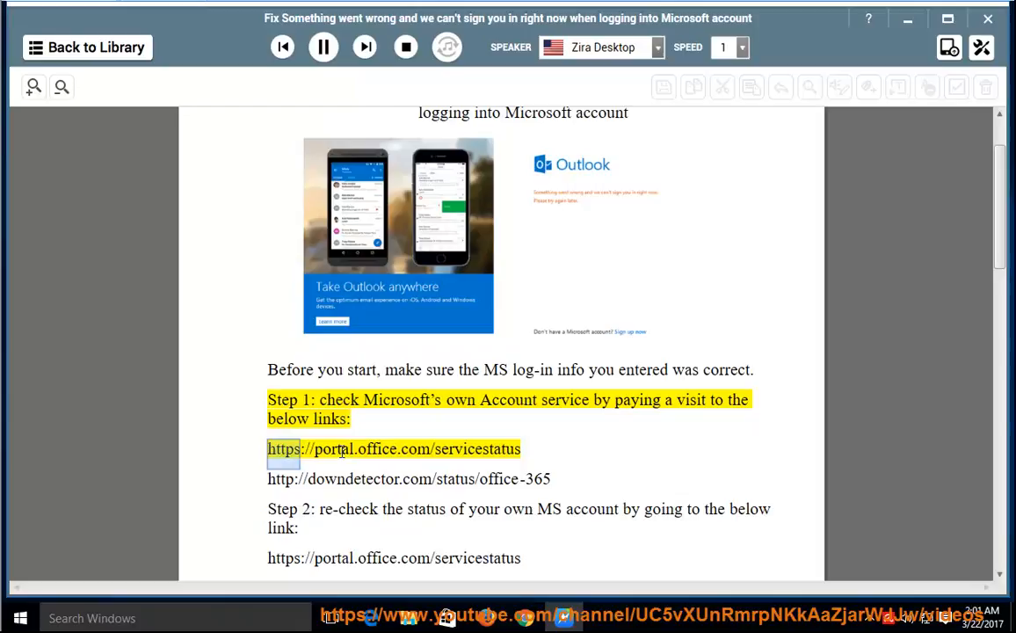
pyautogui.click(323, 46)
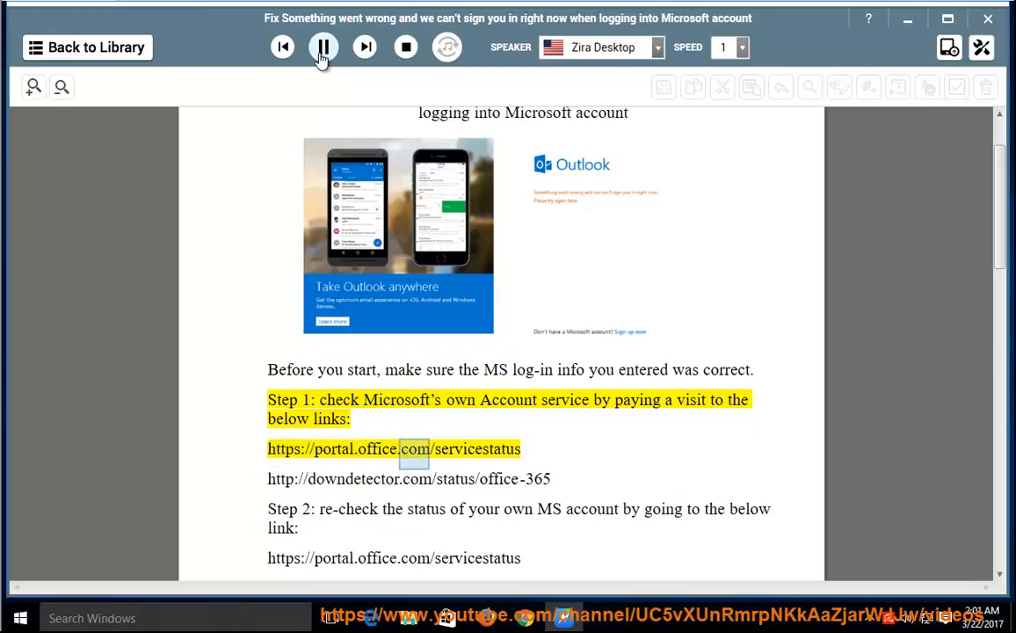
pyautogui.click(323, 48)
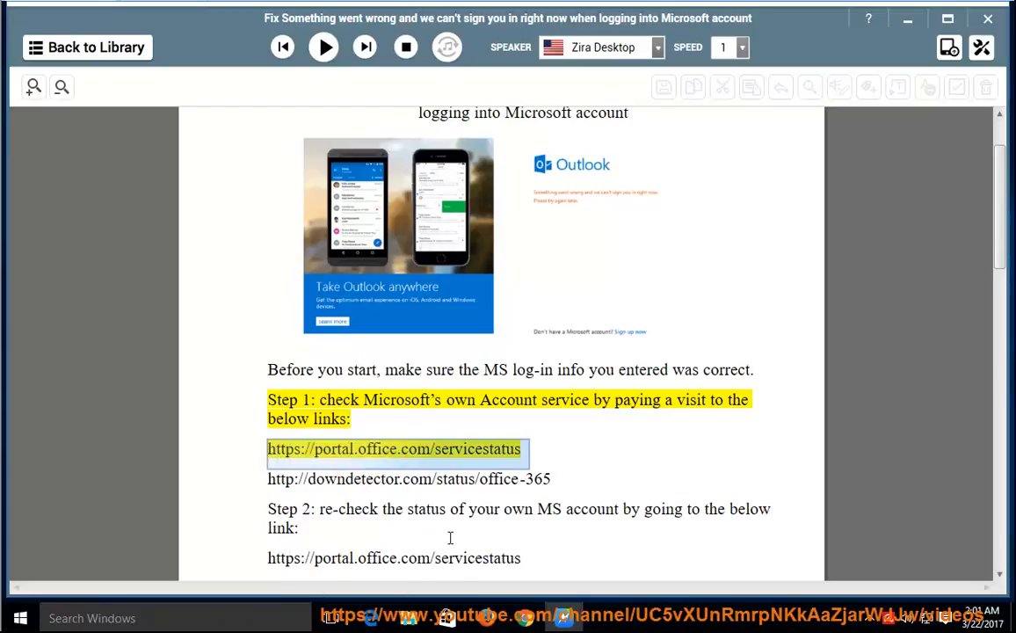
pyautogui.moveTo(366, 190)
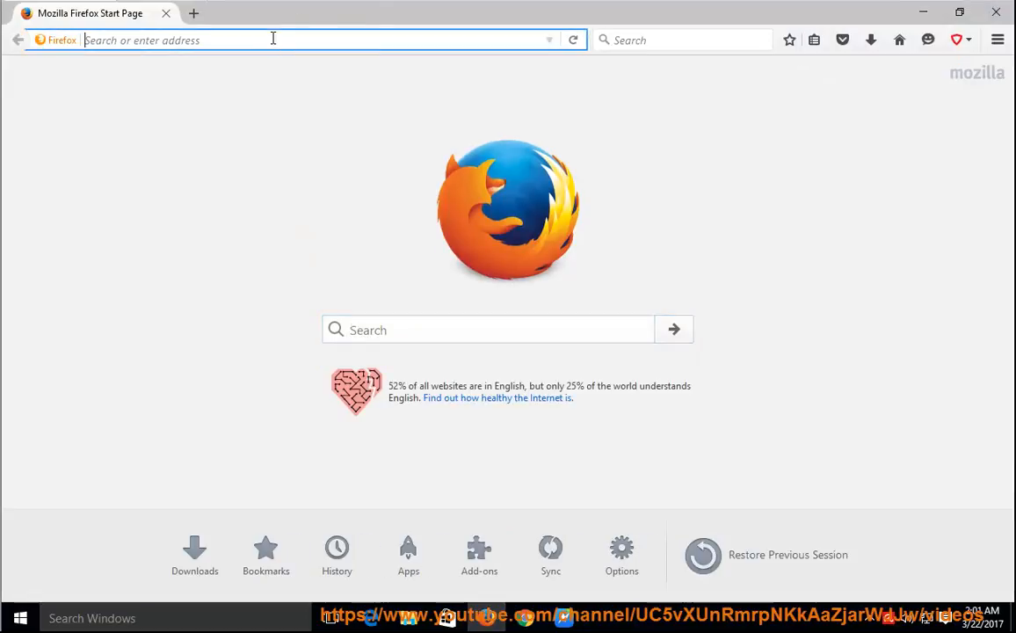
pyautogui.write('https://portal.office.com/servicestatus')
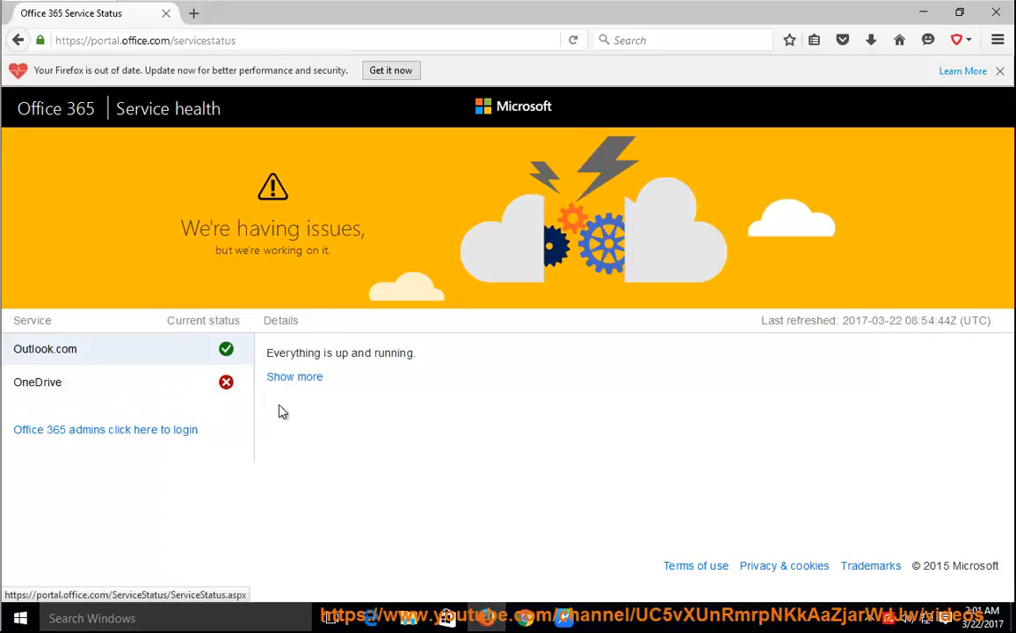
pyautogui.click(296, 377)
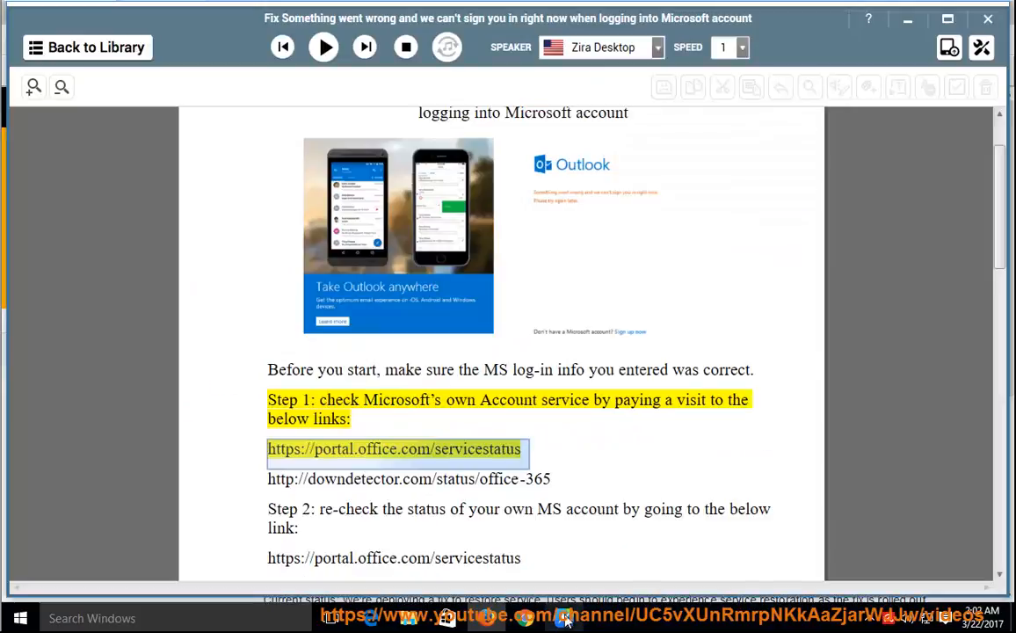
# Step: Resume reading through Step 2 and the no add-ons advice, then pause at item 1
pyautogui.click(324, 47)
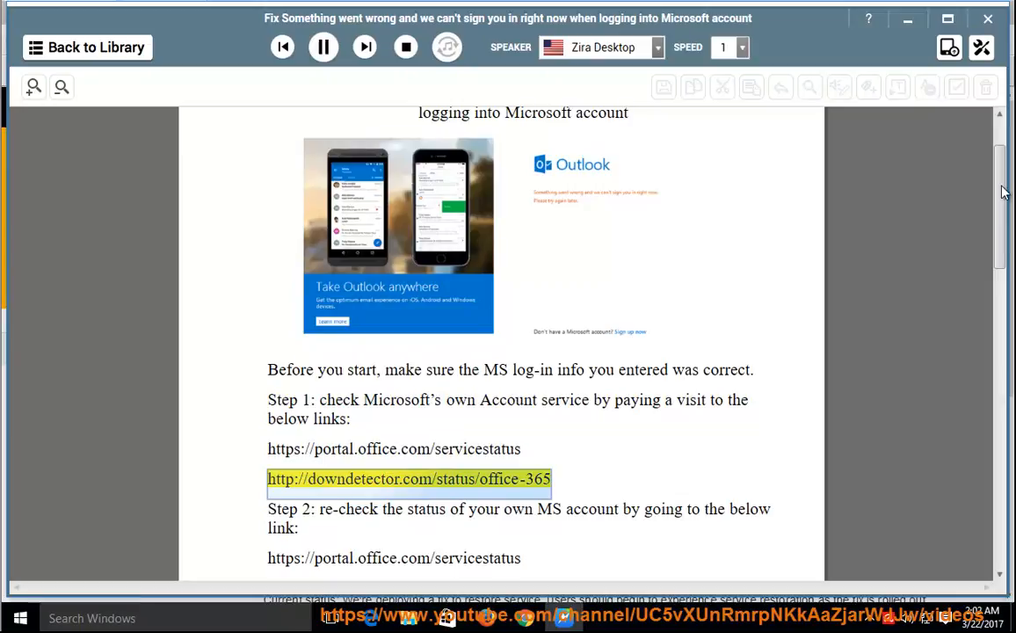
pyautogui.scroll(-3)
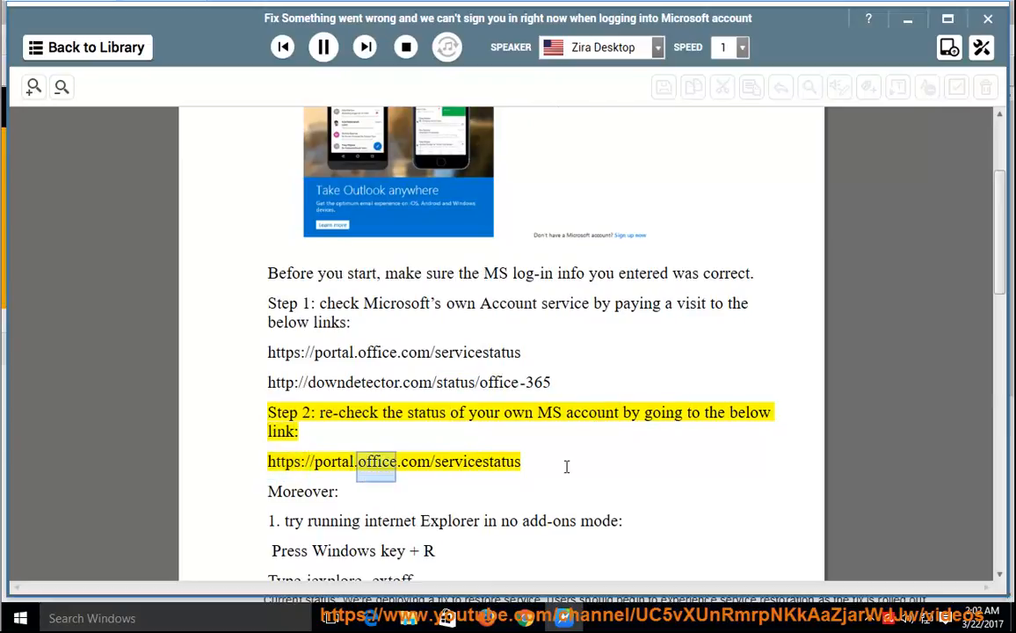
pyautogui.doubleClick(476, 460)
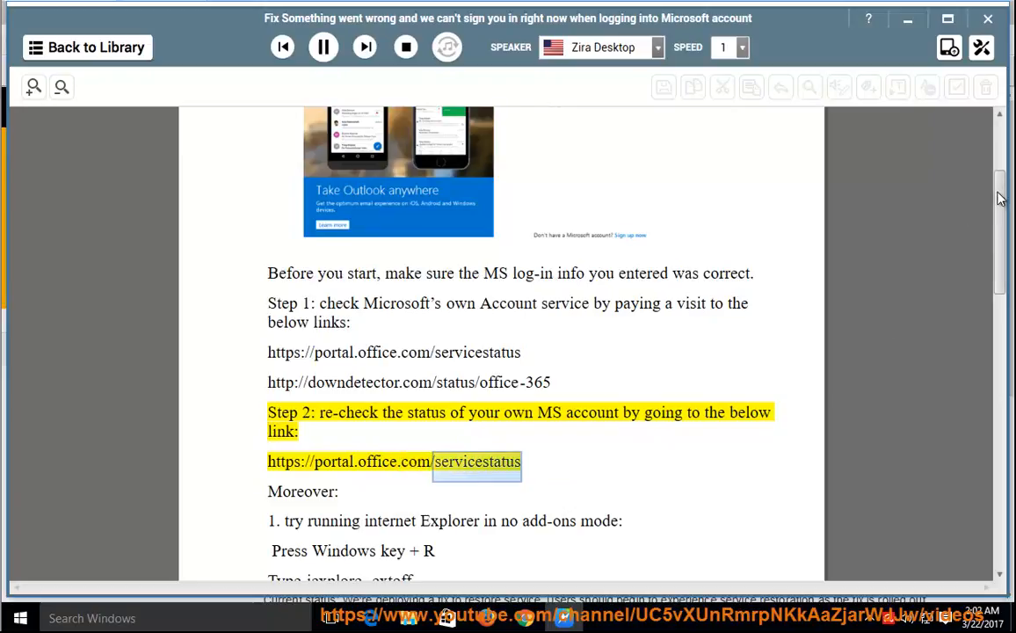
pyautogui.scroll(-3)
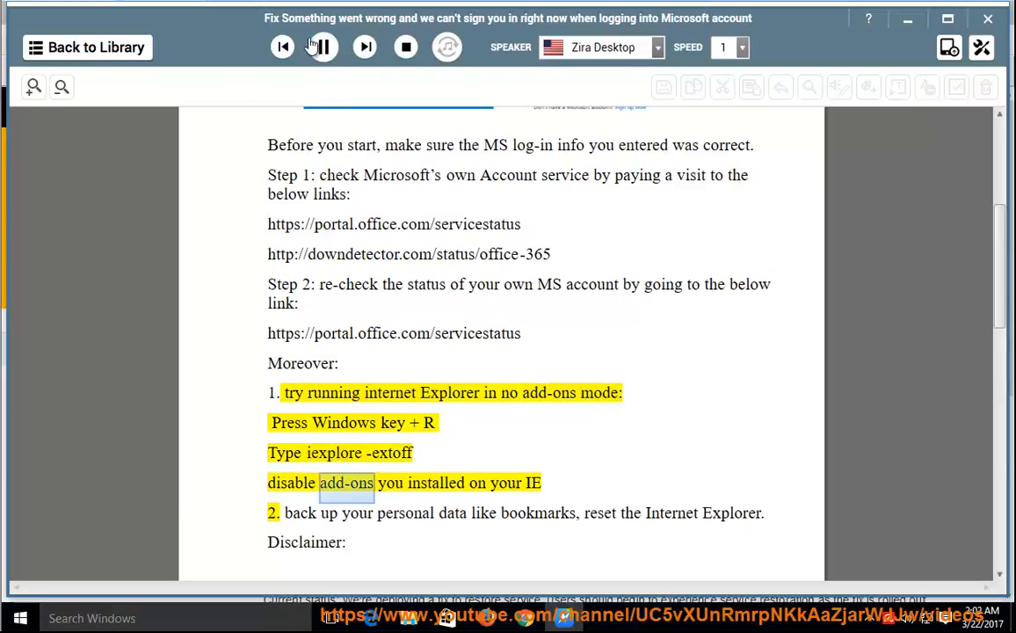
pyautogui.click(321, 46)
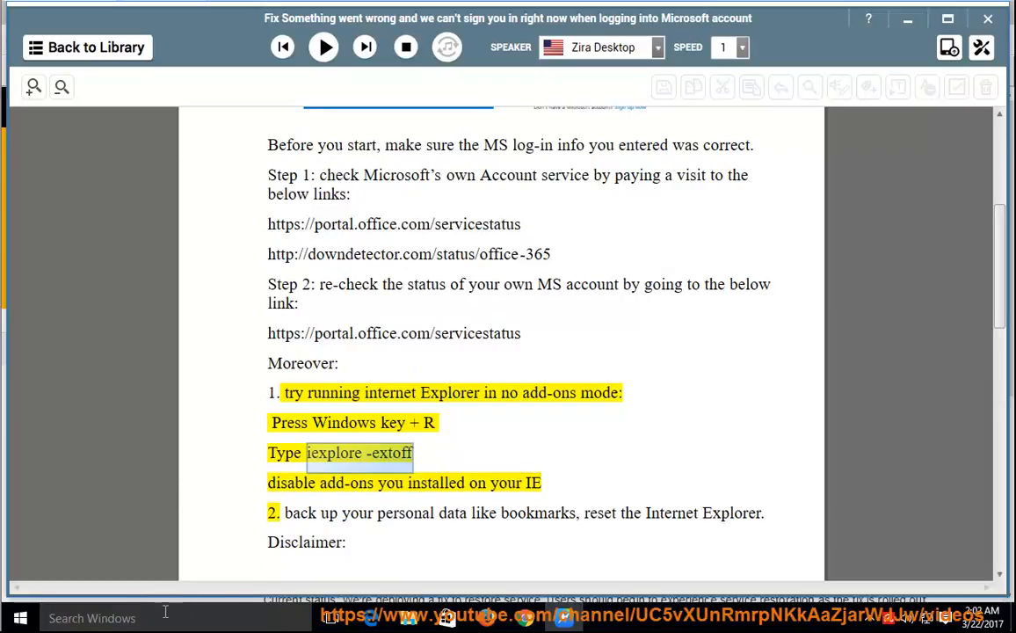
# Step: Run Internet Explorer without add-ons, disable the IDM integration add-on, and close IE
pyautogui.rightClick(86, 517)
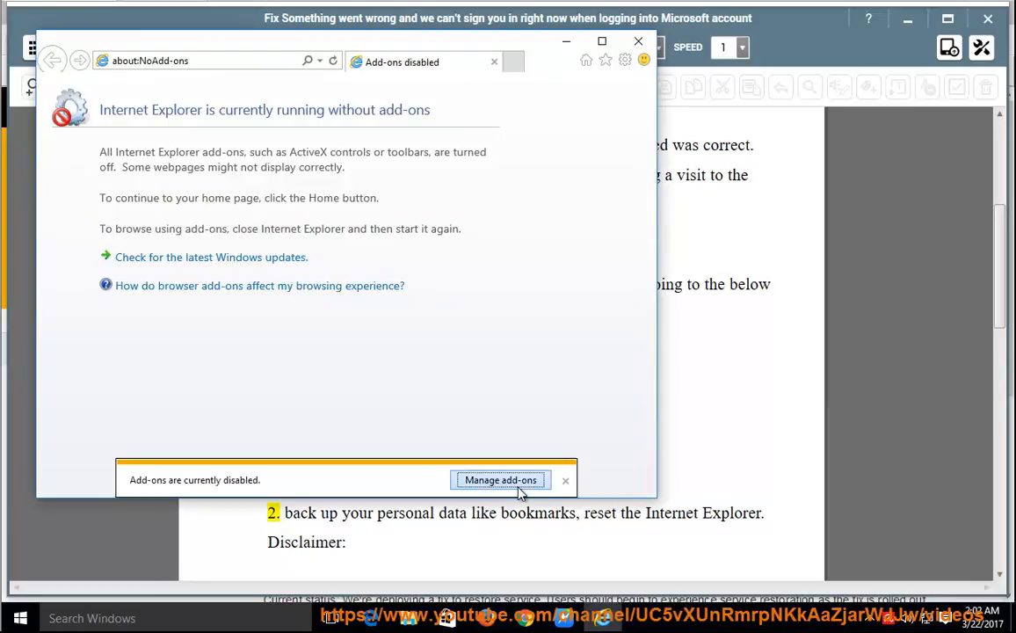
pyautogui.click(500, 480)
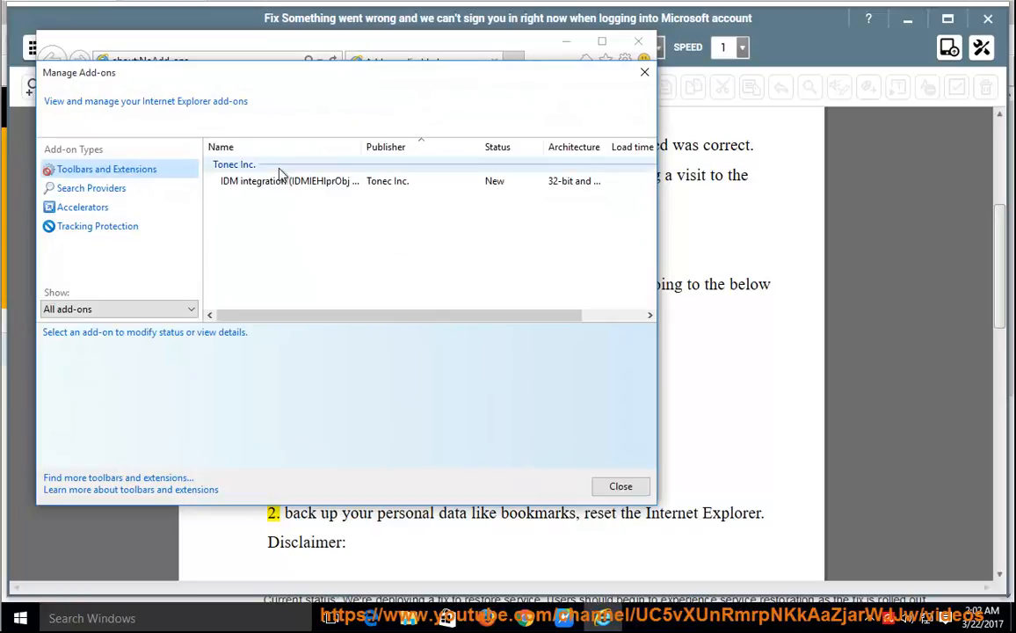
pyautogui.click(289, 179)
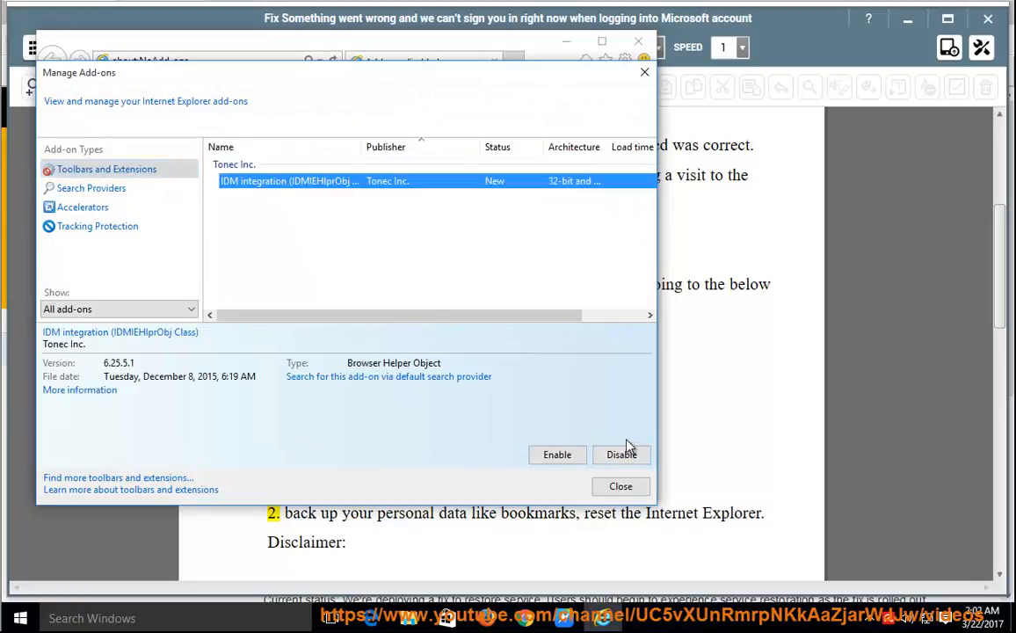
pyautogui.click(618, 485)
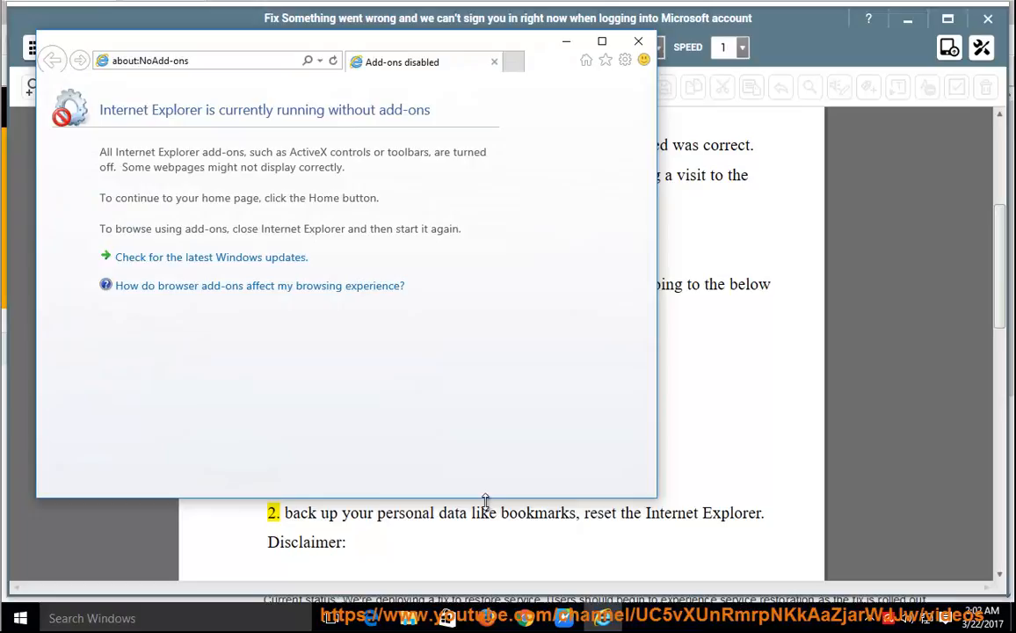
pyautogui.click(638, 43)
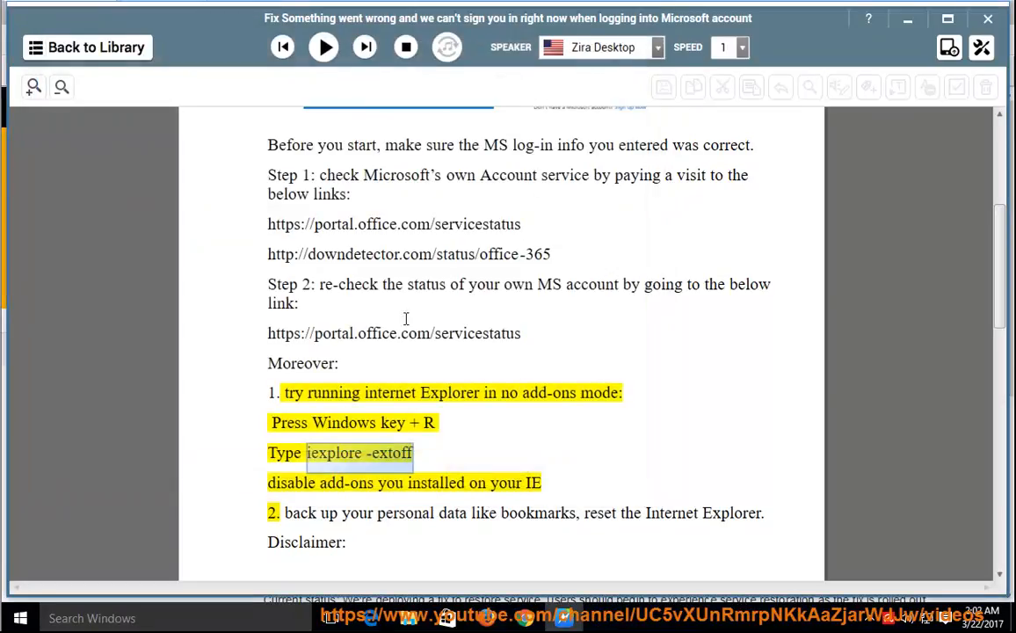
# Step: Resume reading the back-up-and-reset advice and launch Internet Explorer from the taskbar
pyautogui.click(324, 46)
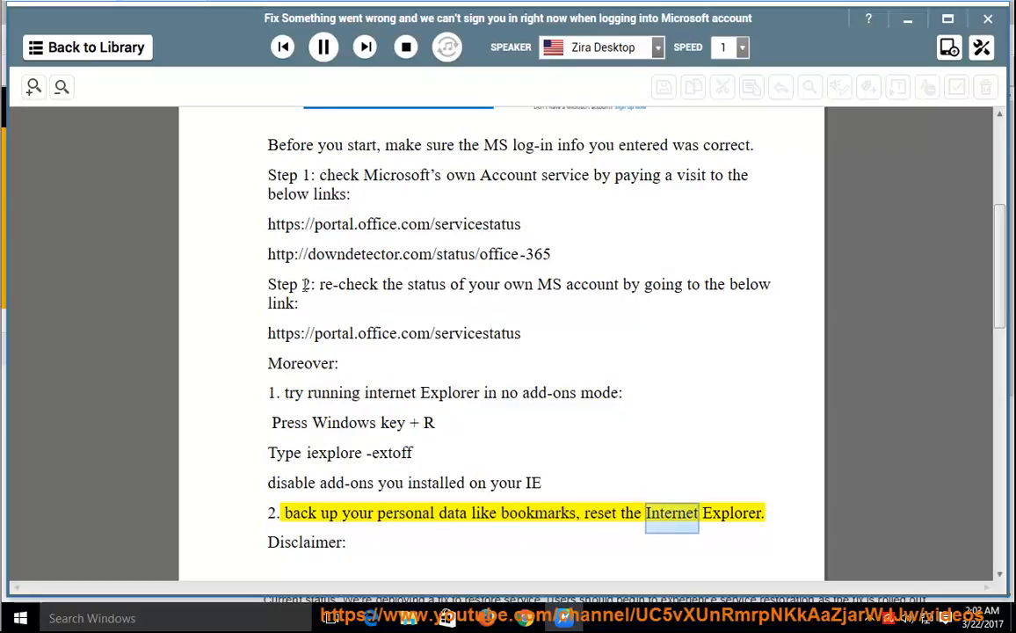
pyautogui.click(323, 46)
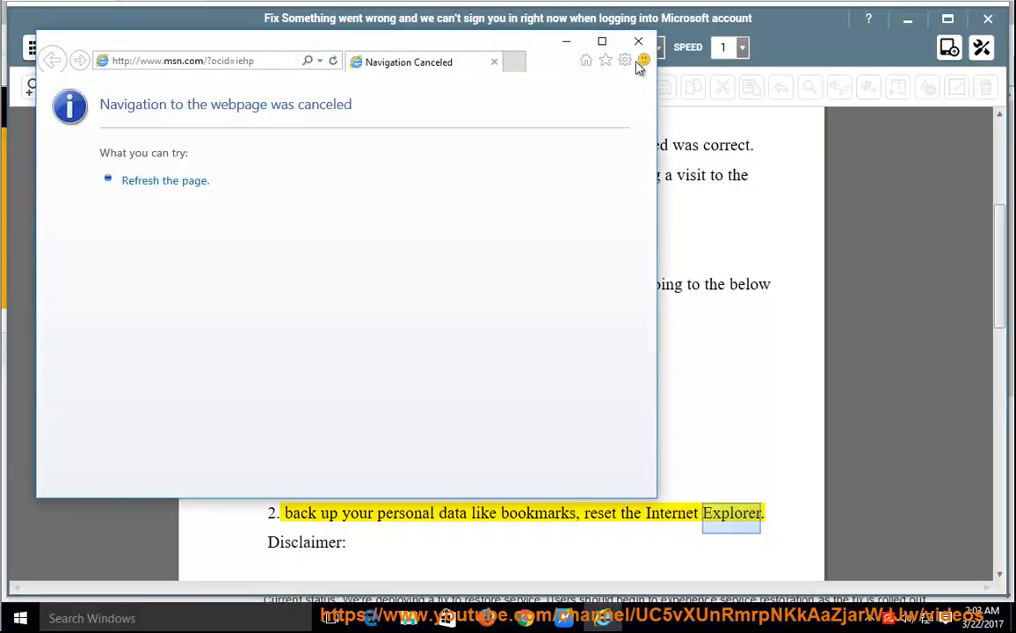
# Step: Reach Internet options' Advanced Reset... button to restore IE's default settings
pyautogui.click(626, 60)
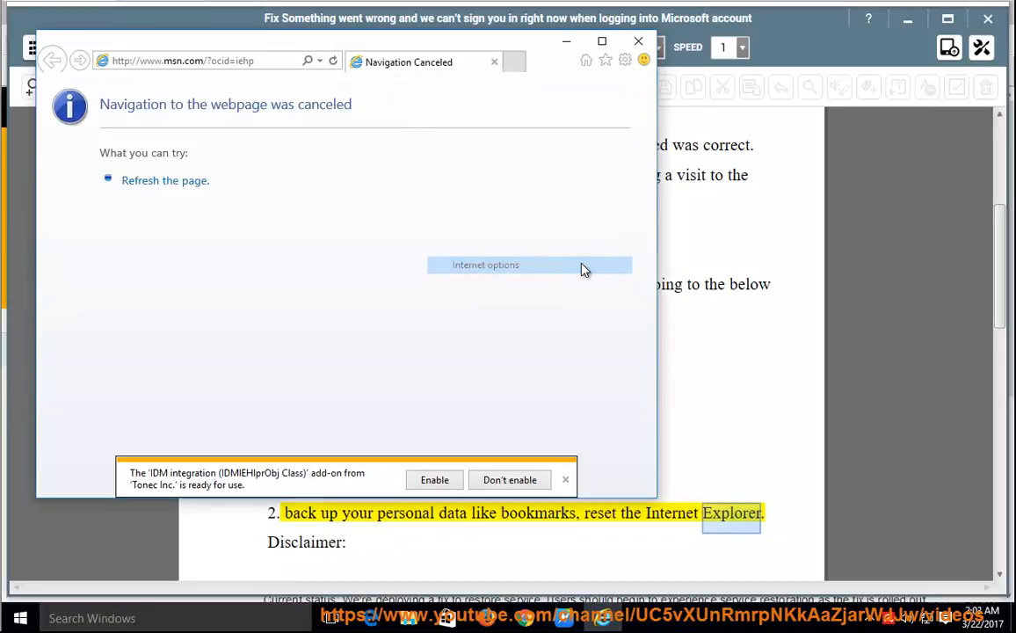
pyautogui.click(485, 264)
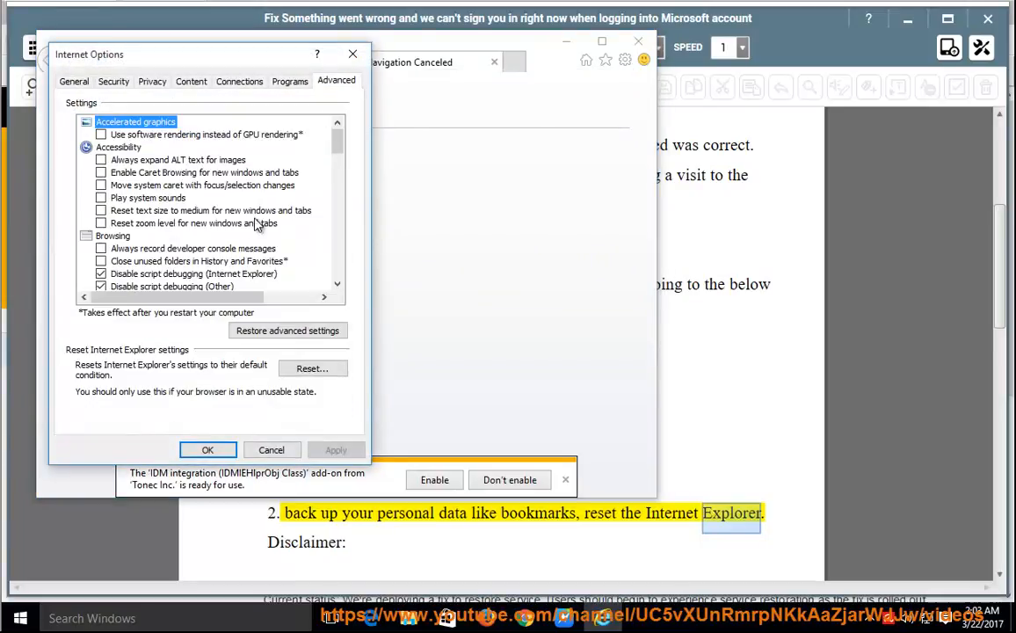
pyautogui.click(313, 369)
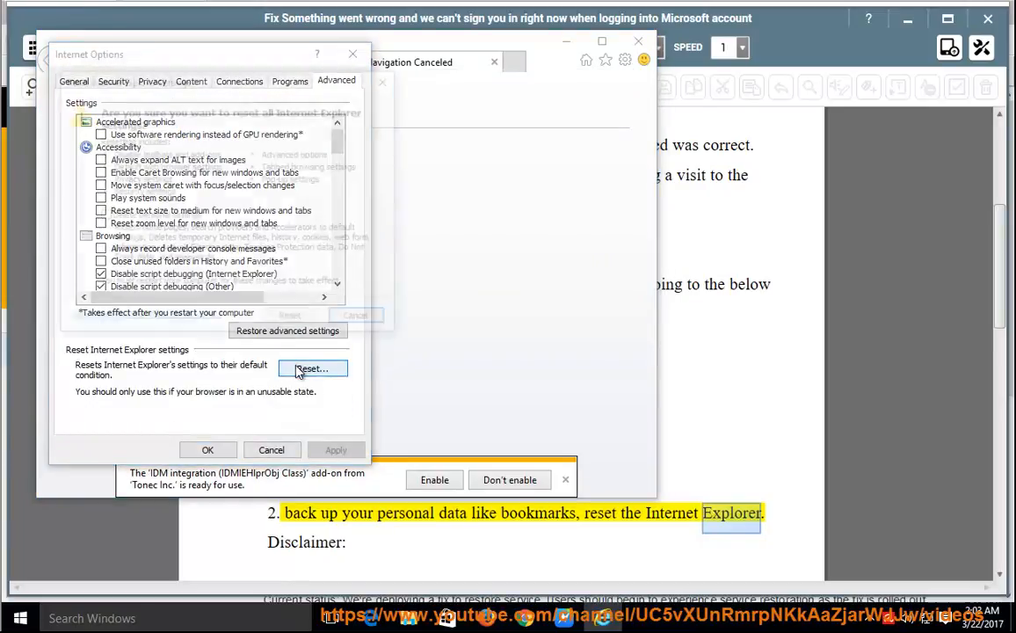
pyautogui.click(313, 369)
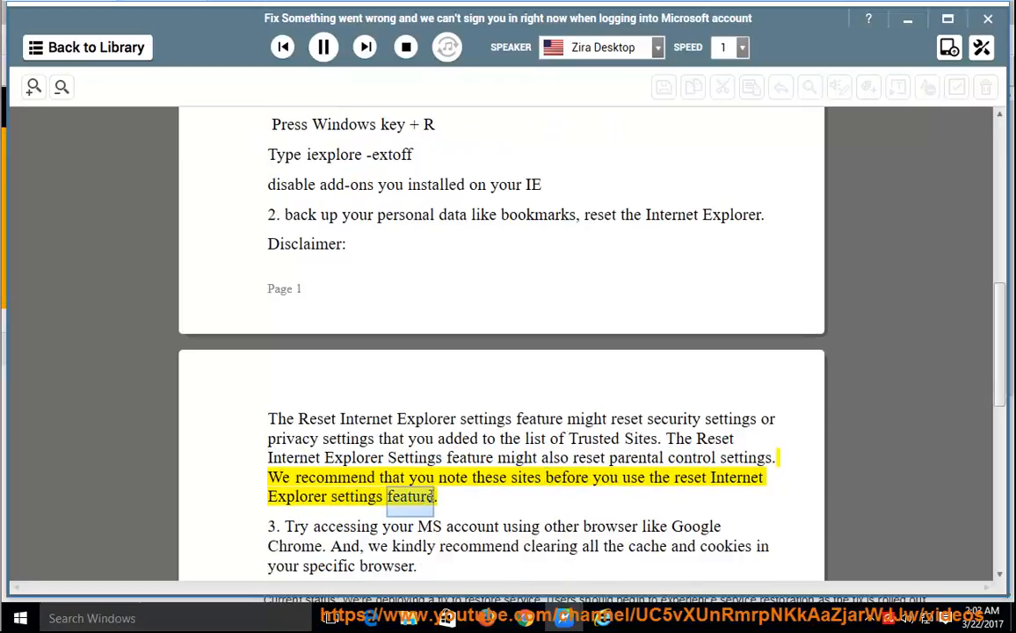
# Step: Let the disclaimer and steps 3–4 be read aloud, pausing at the Office support contact link
pyautogui.scroll(-3)
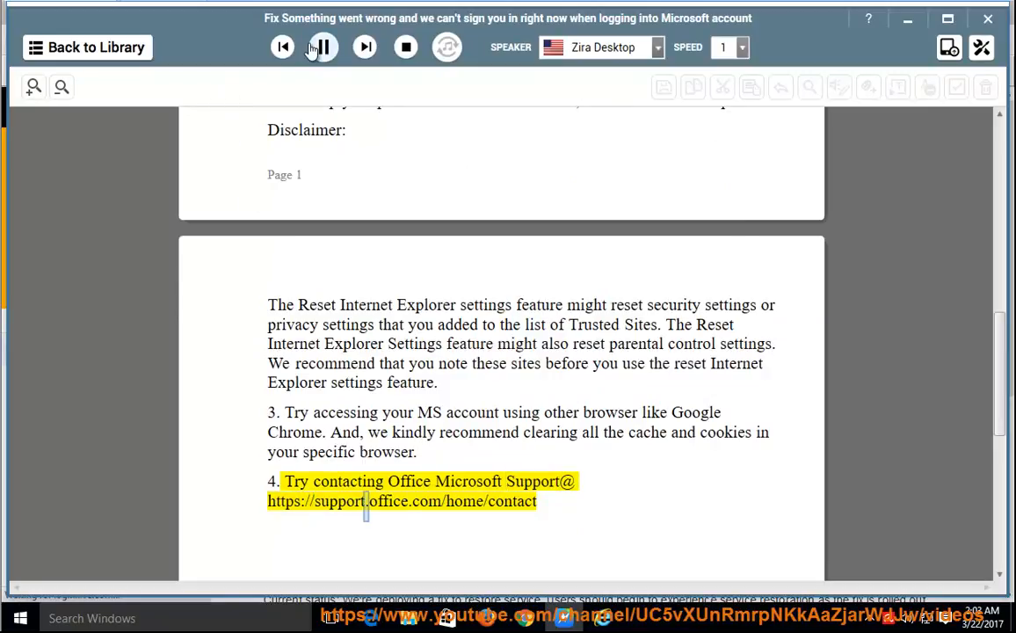
pyautogui.doubleClick(511, 501)
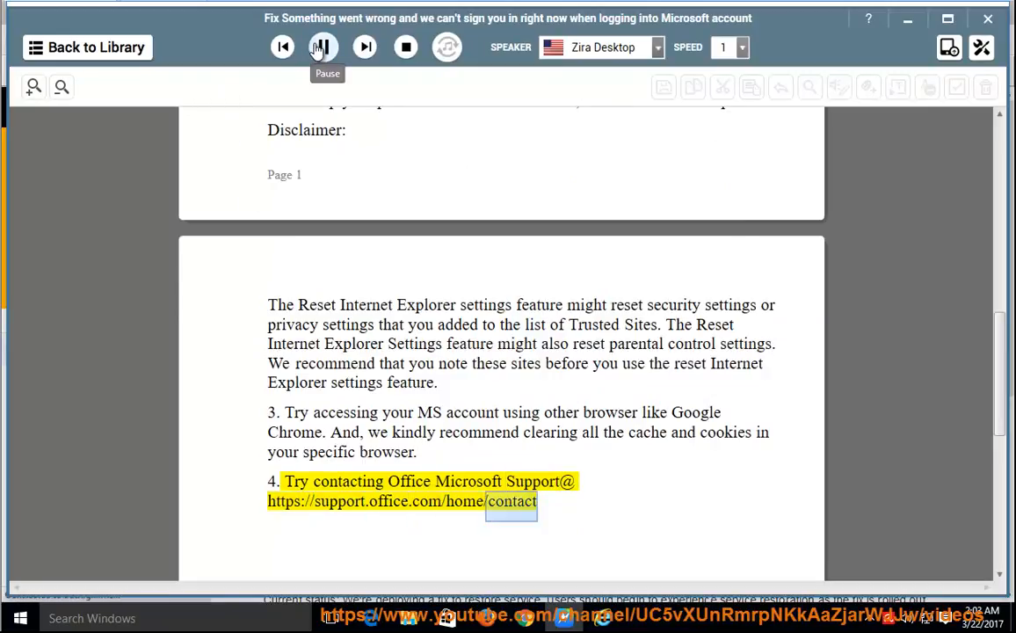